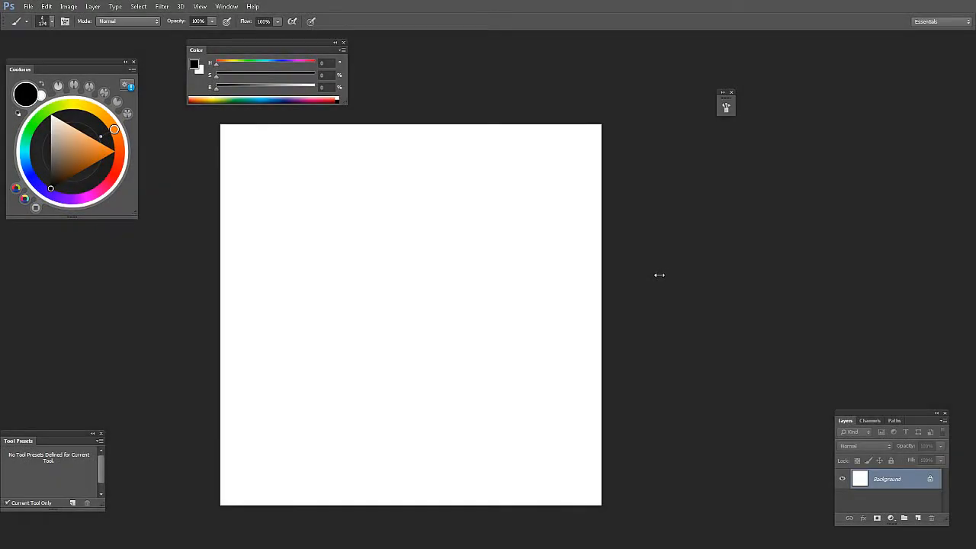
{"action": "mouse_move", "coordinate": [529, 262]}
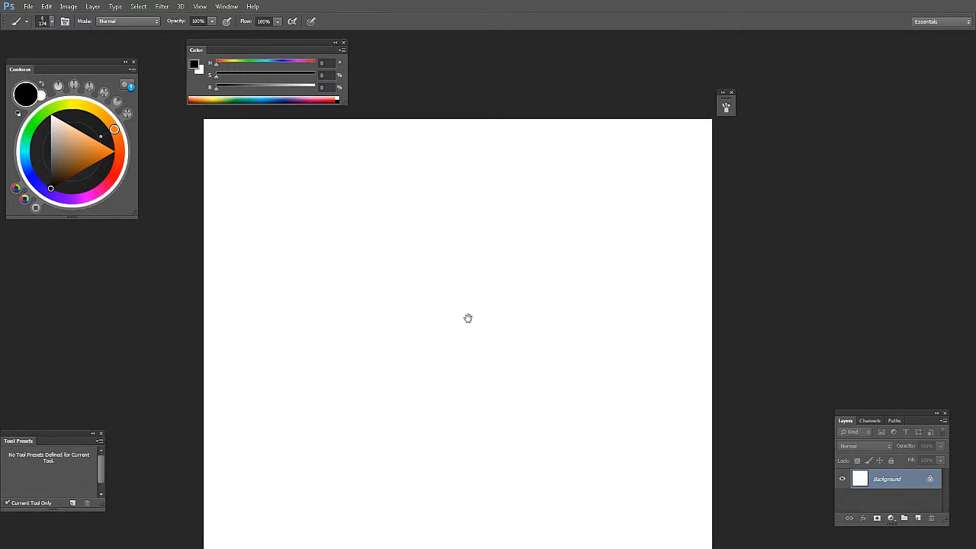
{"action": "mouse_move", "coordinate": [511, 339]}
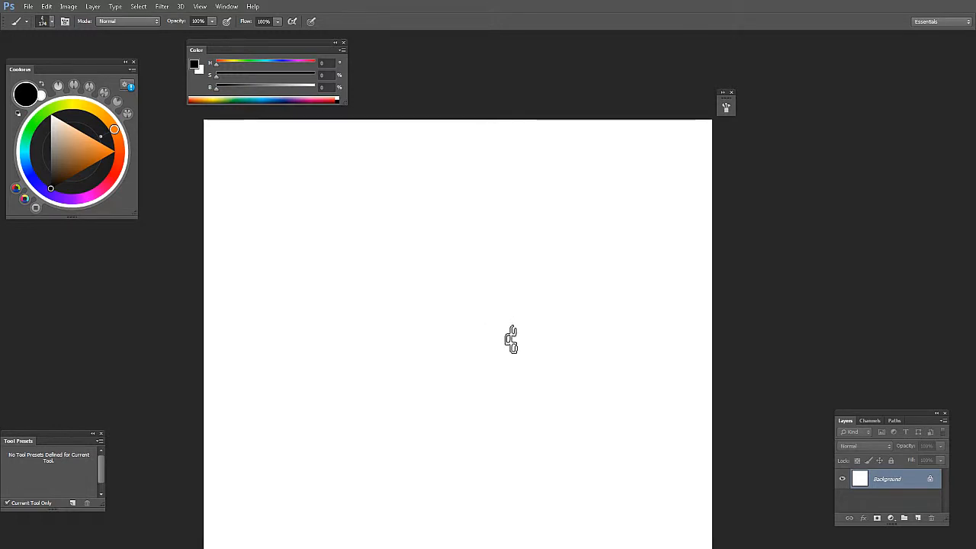
{"action": "mouse_move", "coordinate": [488, 347]}
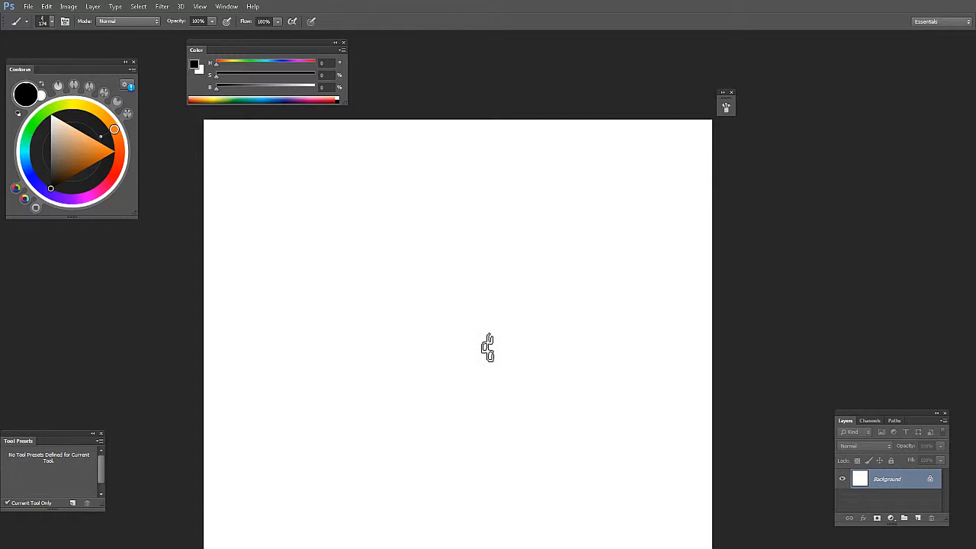
{"action": "mouse_move", "coordinate": [476, 334]}
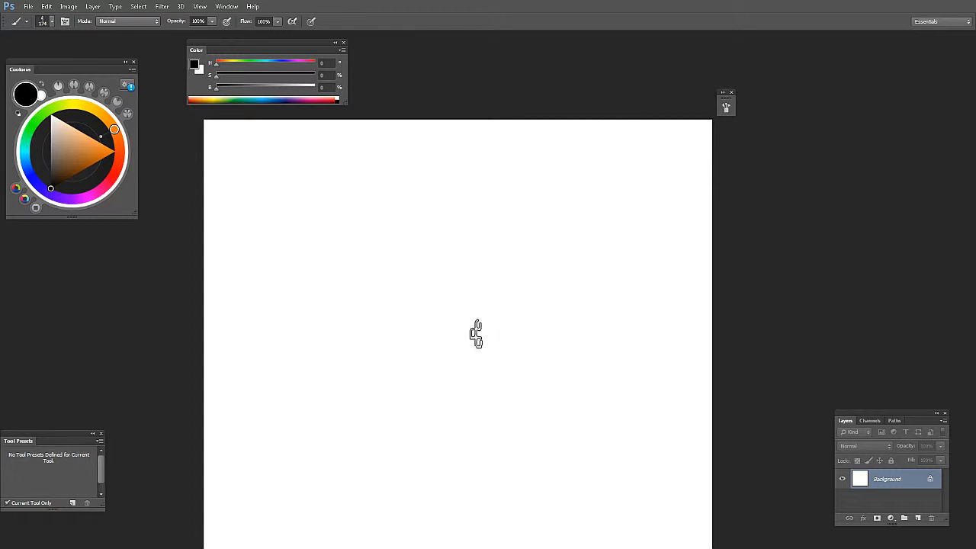
Step: Choose a fabric-texture brush tip and paint a wide black crosshatch block across the upper canvas
{"action": "right_click", "coordinate": [477, 333]}
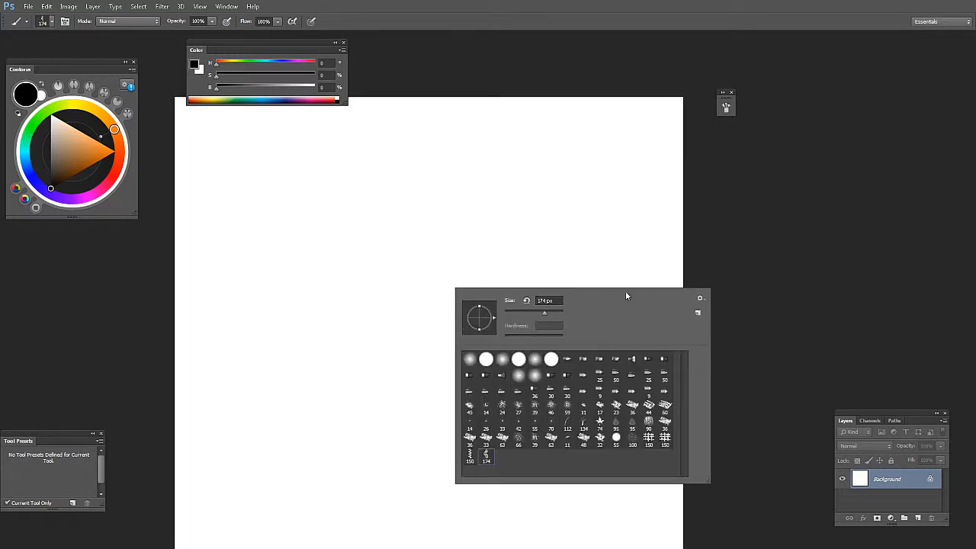
{"action": "left_click", "coordinate": [664, 437]}
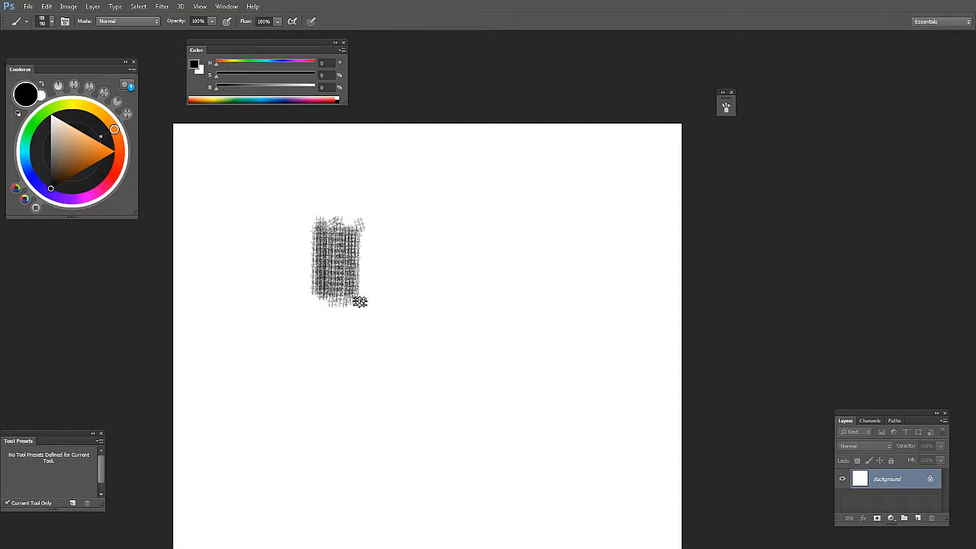
{"action": "left_click_drag", "start_coordinate": [360, 301], "coordinate": [416, 273]}
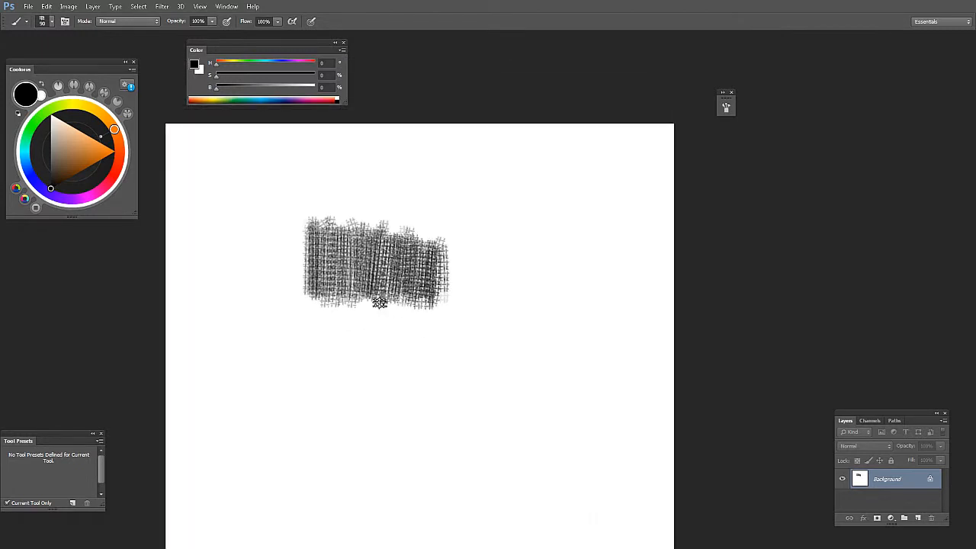
{"action": "left_click_drag", "start_coordinate": [380, 303], "coordinate": [426, 303]}
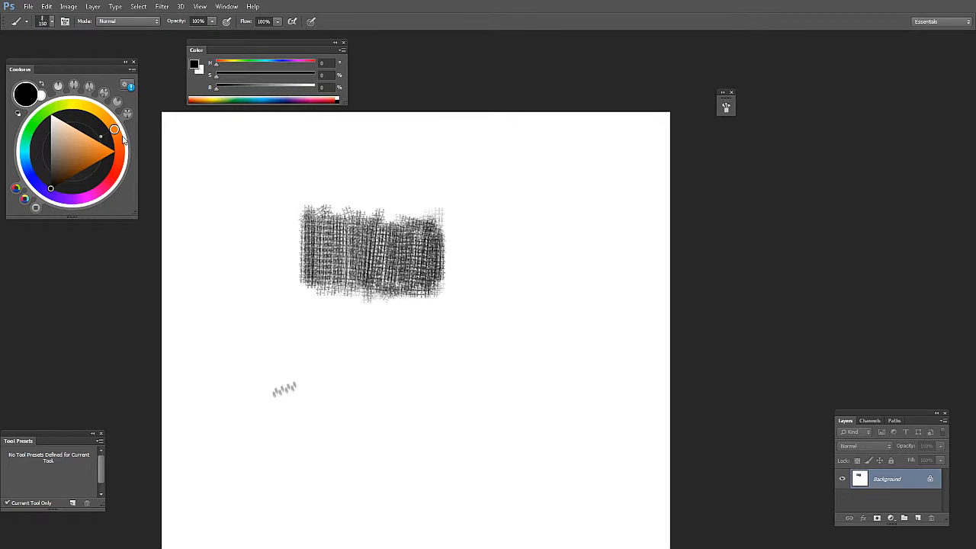
Step: Switch fabric brushes and paint a diagonal dark swatch at lower left, widening and darkening it
{"action": "left_click", "coordinate": [310, 349]}
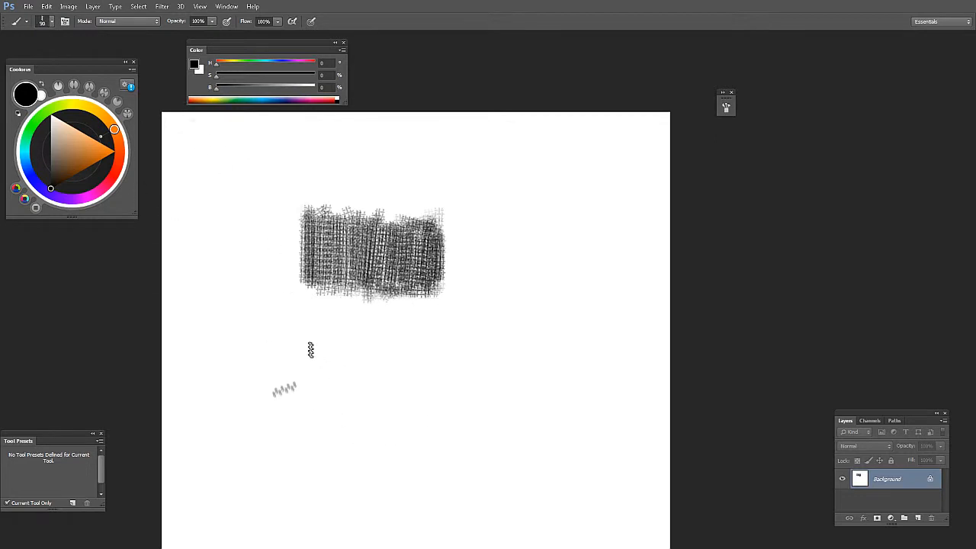
{"action": "left_click_drag", "start_coordinate": [270, 405], "coordinate": [355, 350]}
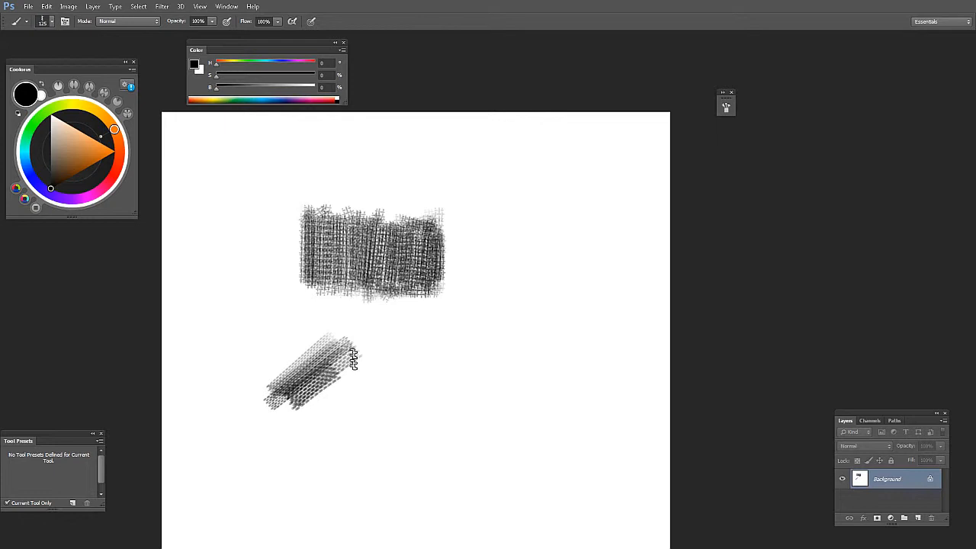
{"action": "left_click_drag", "start_coordinate": [351, 358], "coordinate": [347, 442]}
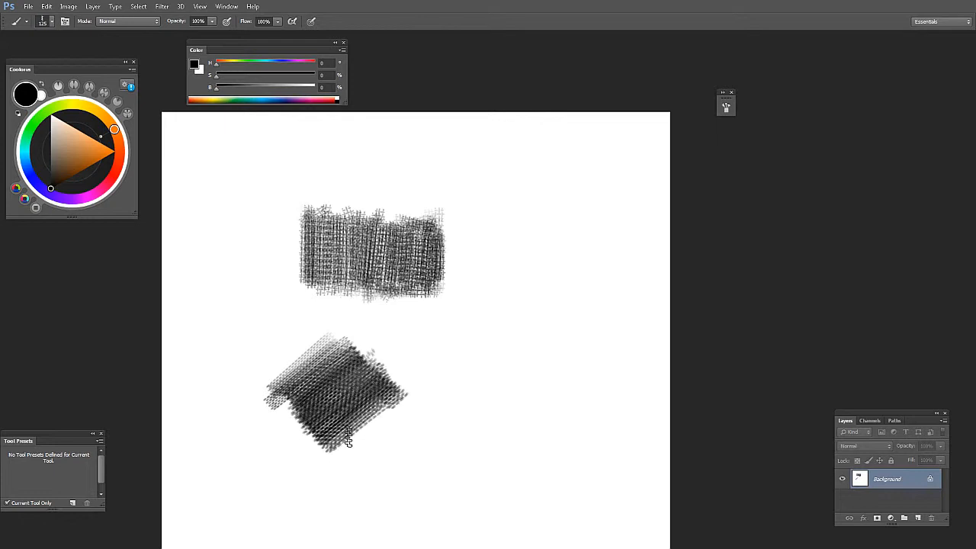
{"action": "left_click_drag", "start_coordinate": [347, 442], "coordinate": [412, 466]}
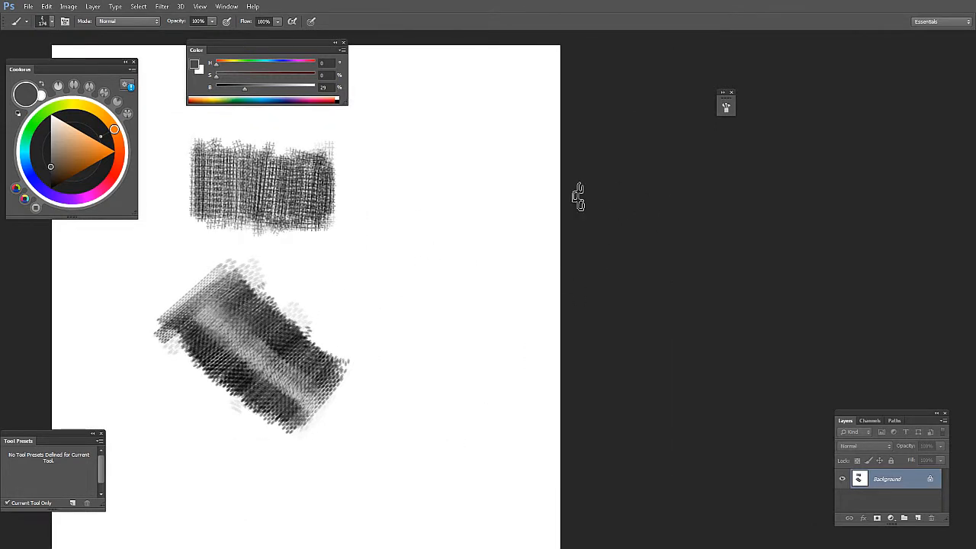
Step: Paint a vertical dark fabric swatch with ragged edges right of the diagonal one
{"action": "left_click_drag", "start_coordinate": [387, 258], "coordinate": [488, 259]}
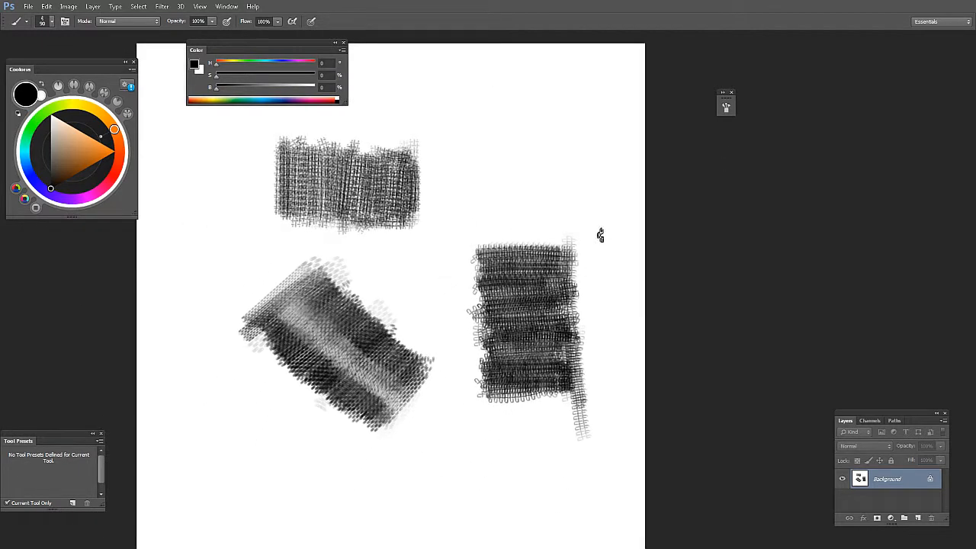
{"action": "mouse_move", "coordinate": [519, 259]}
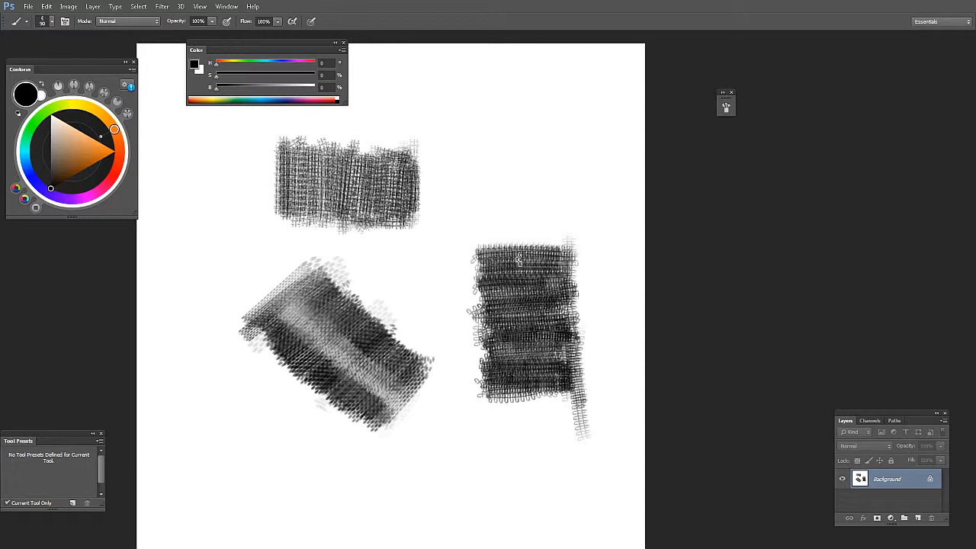
{"action": "mouse_move", "coordinate": [519, 240]}
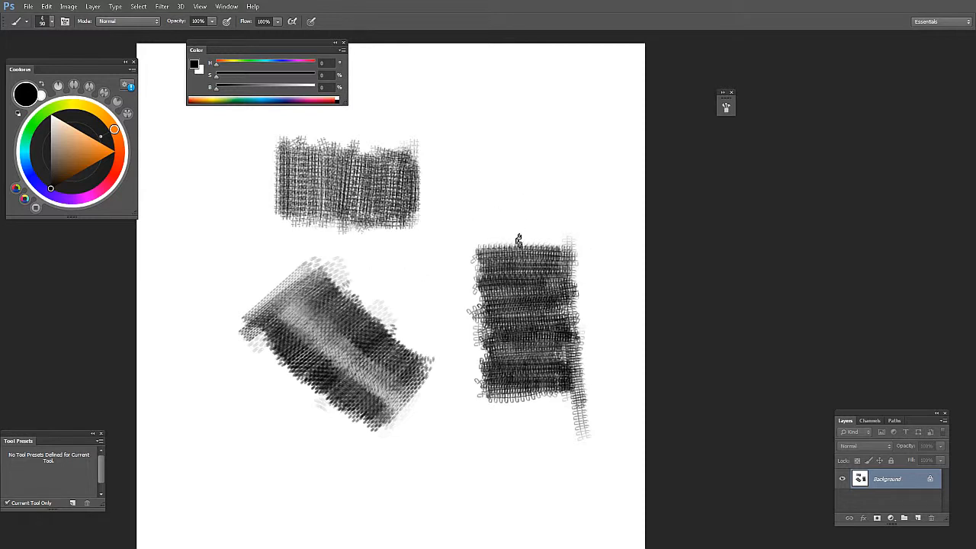
{"action": "mouse_move", "coordinate": [434, 265]}
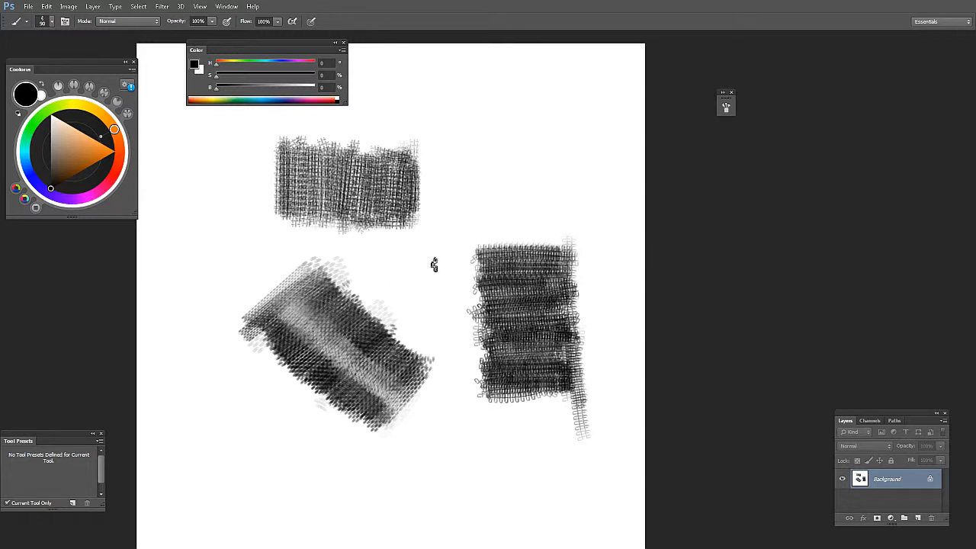
{"action": "mouse_move", "coordinate": [632, 160]}
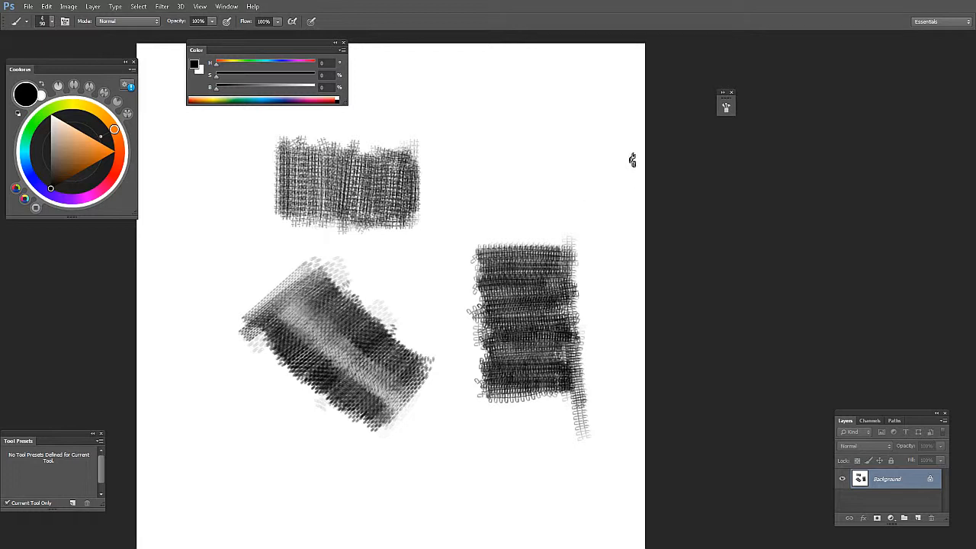